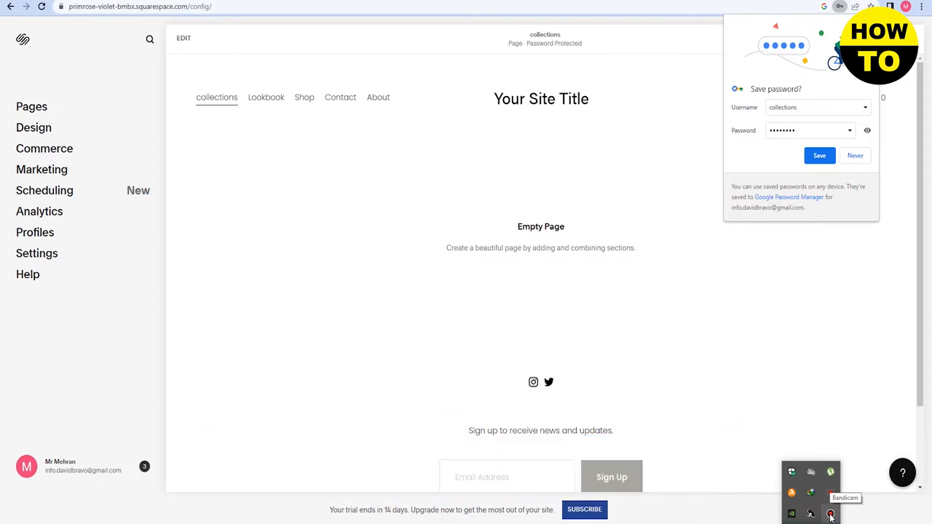
mouse_move(379, 120)
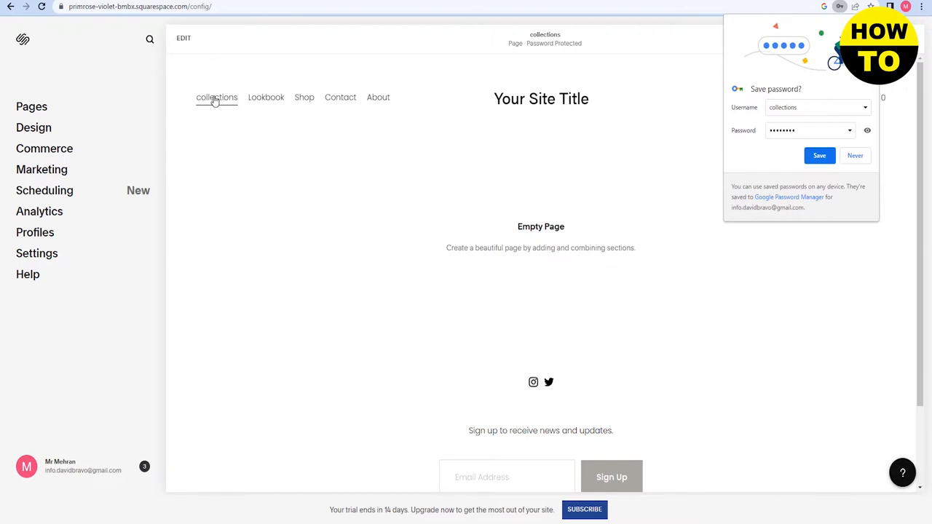
mouse_move(219, 105)
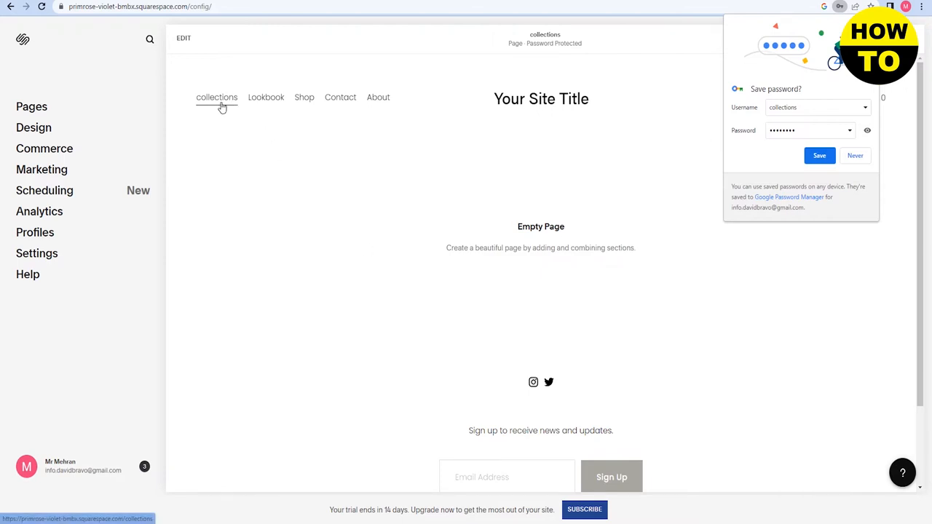
mouse_move(356, 208)
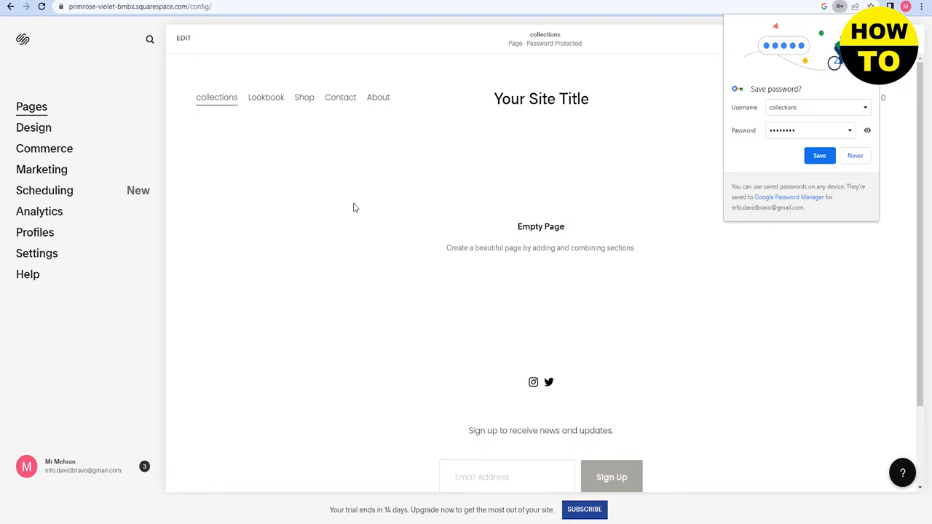
mouse_move(71, 58)
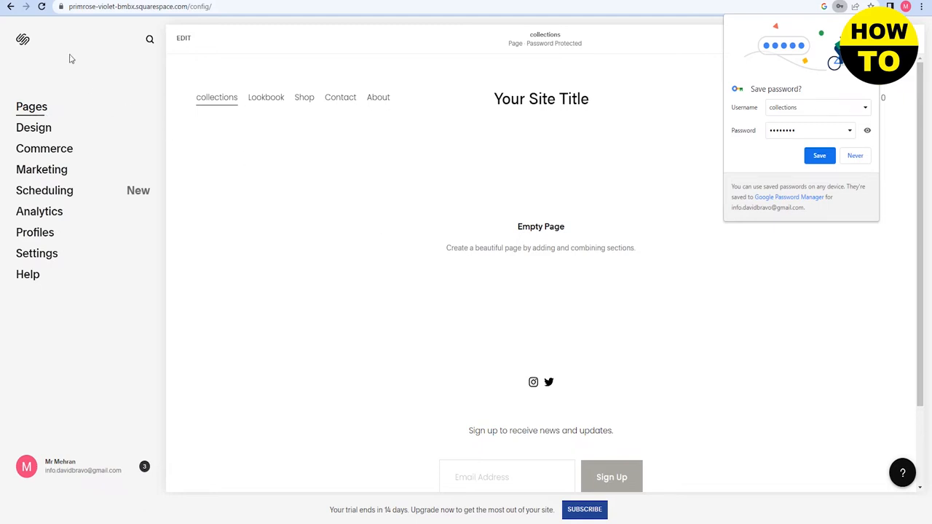
Open the Pages panel listing collections and the demo pages under main navigation
left_click(31, 106)
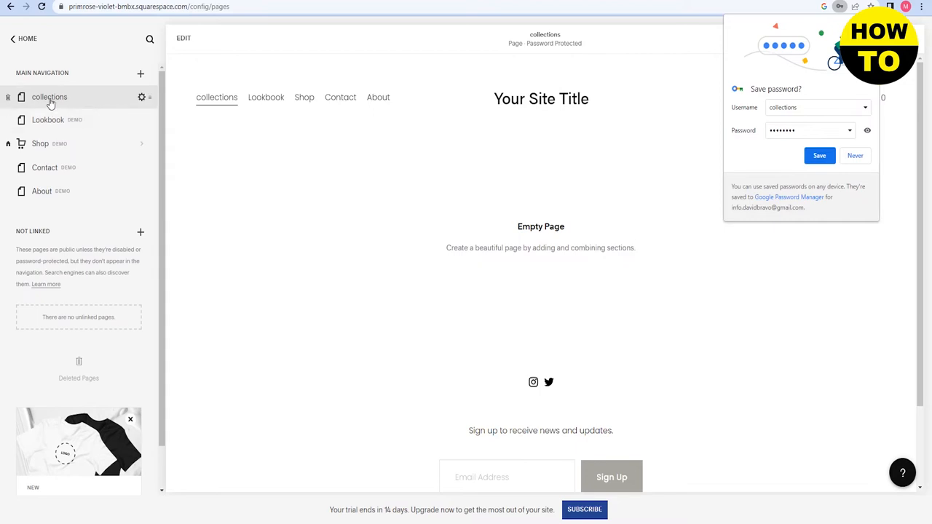
mouse_move(48, 143)
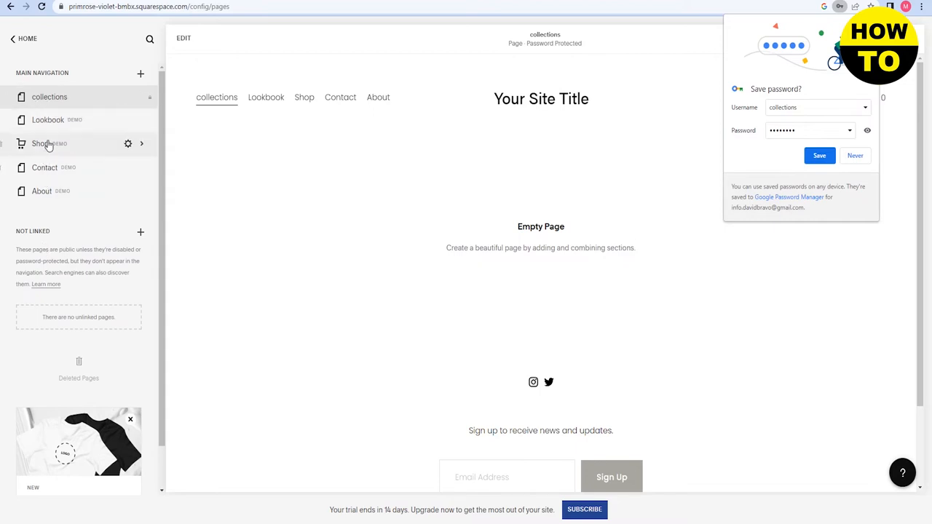
mouse_move(50, 97)
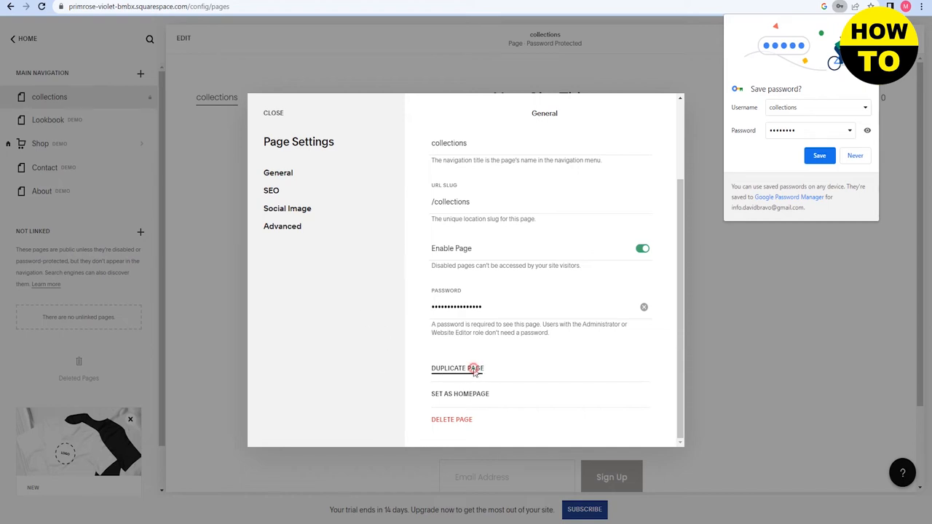
Duplicate the collections page, creating 'collections (Copy)' under Not Linked
left_click(458, 368)
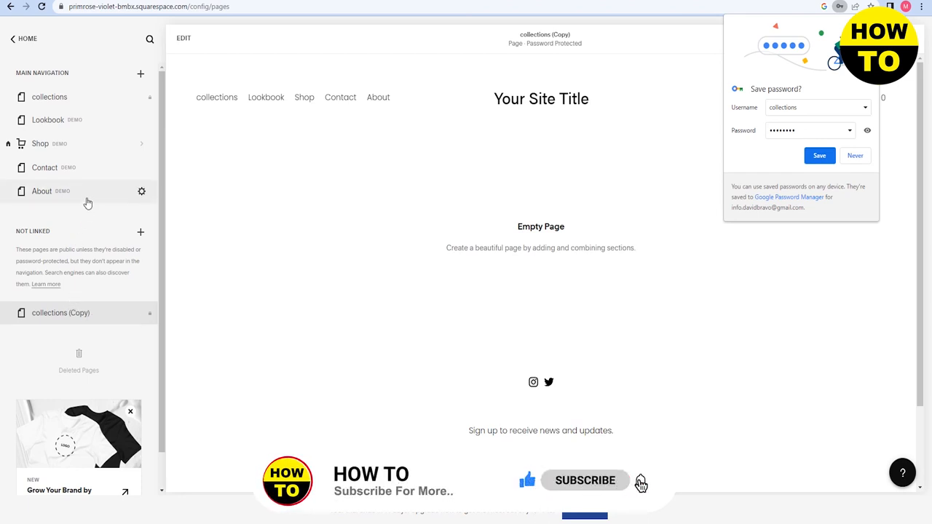
mouse_move(235, 252)
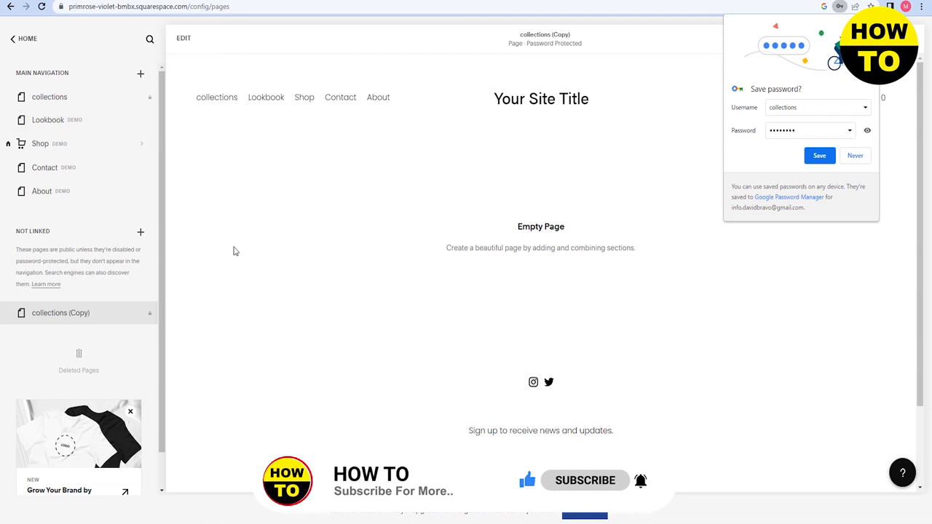